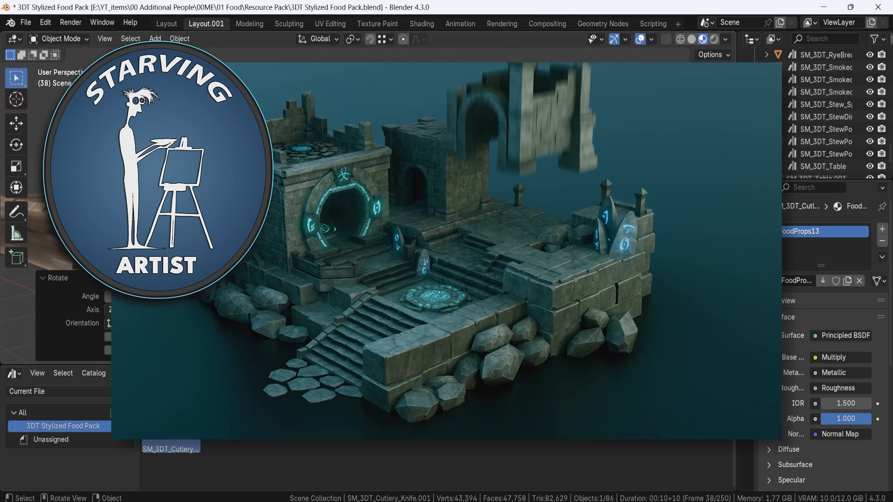
# - Fill the table with bread, a plate of sausages and cheese, a stand and a teapot from the Asset Browser
pyautogui.click(210, 24)
pyautogui.write('pla')
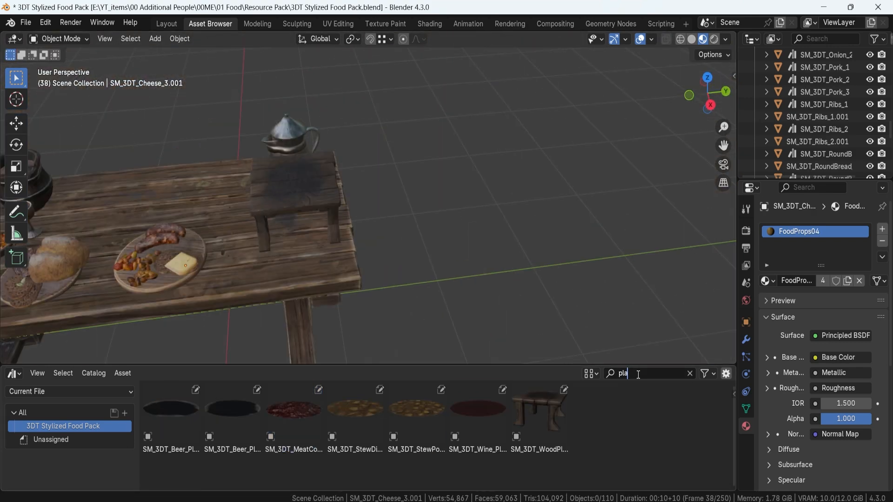
pyautogui.click(689, 374)
pyautogui.write('herb')
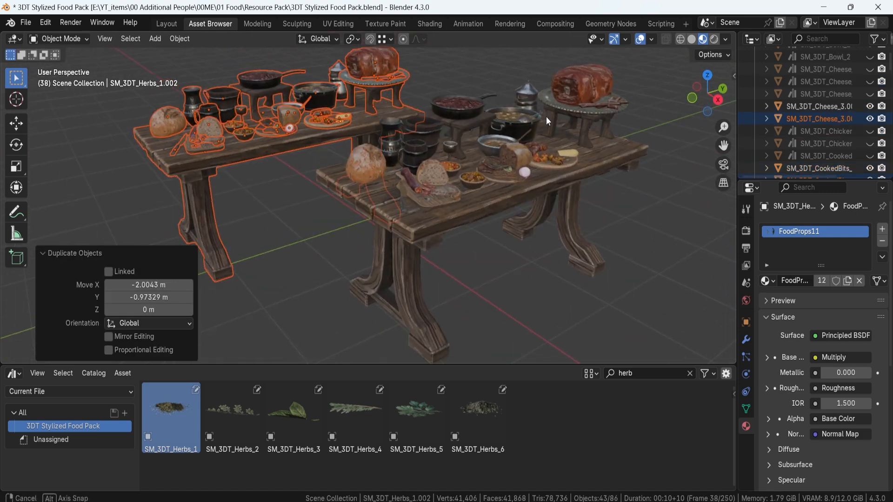
# - Rotate the placed wine goblet, then clear the asset search to list the whole food pack
pyautogui.press('R')
pyautogui.write('wine')
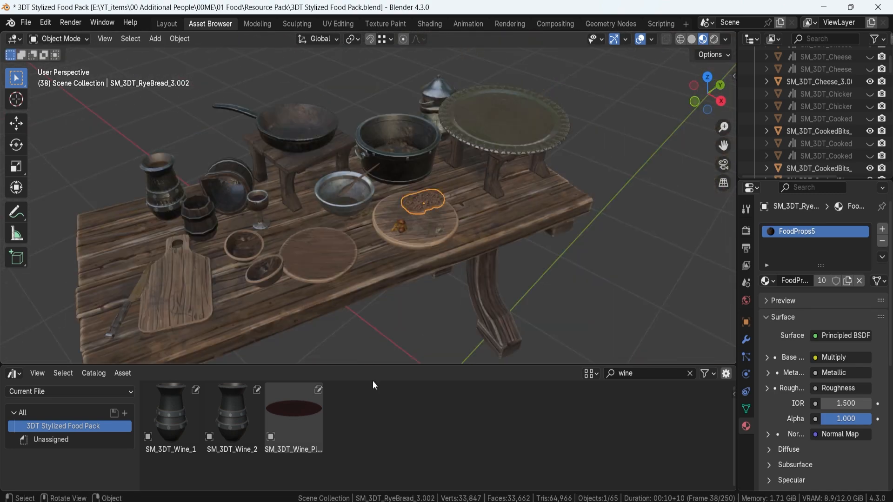
pyautogui.click(691, 374)
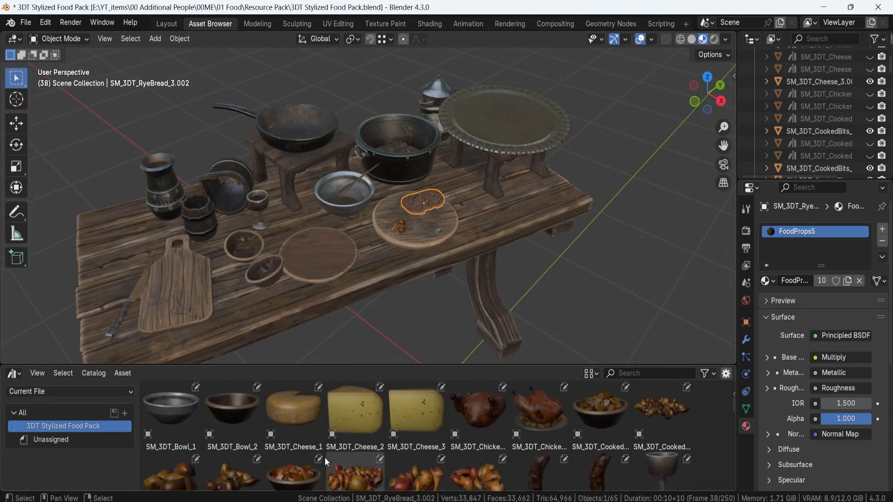